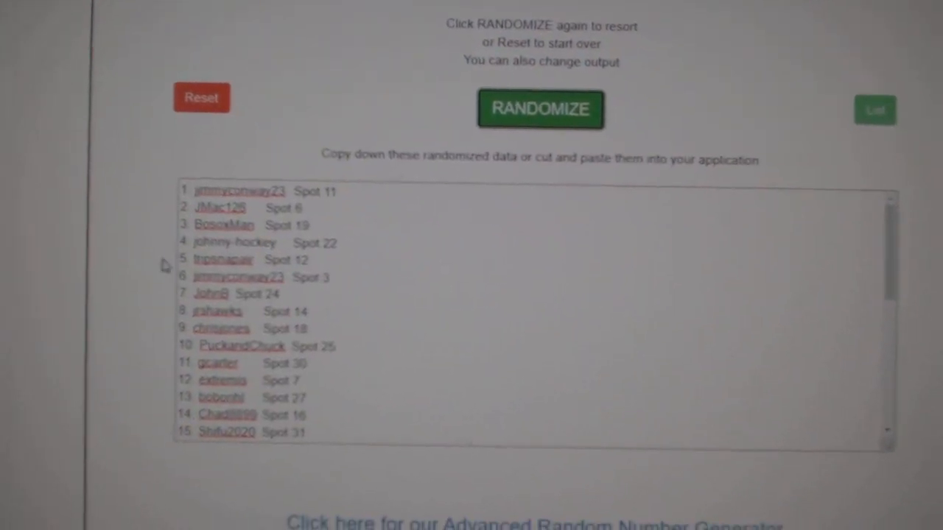
- Reshuffle the participant names with their spots and select the whole randomized list
left_click(539, 109)
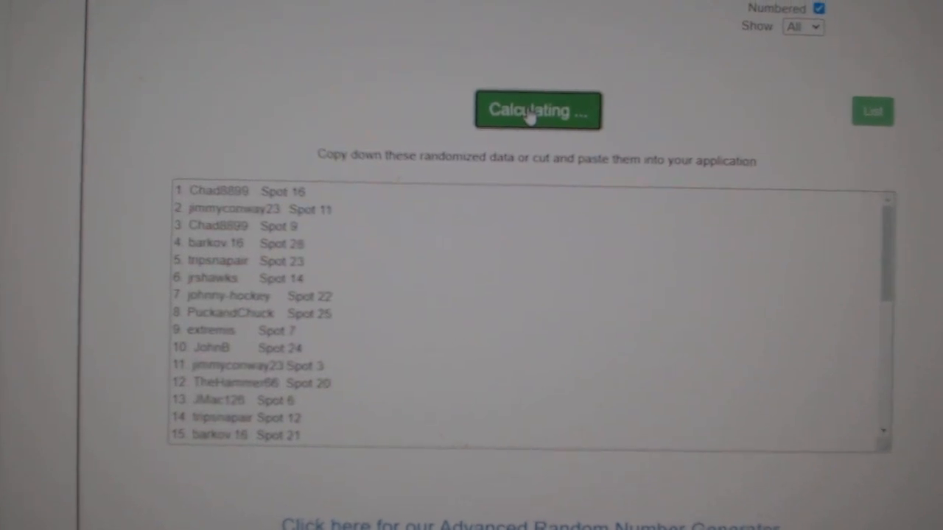
left_click(538, 109)
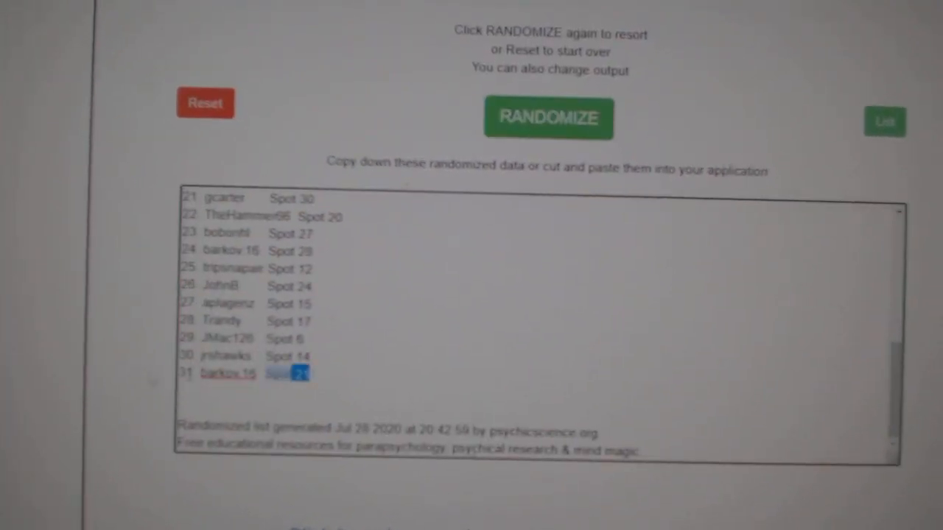
left_click(548, 117)
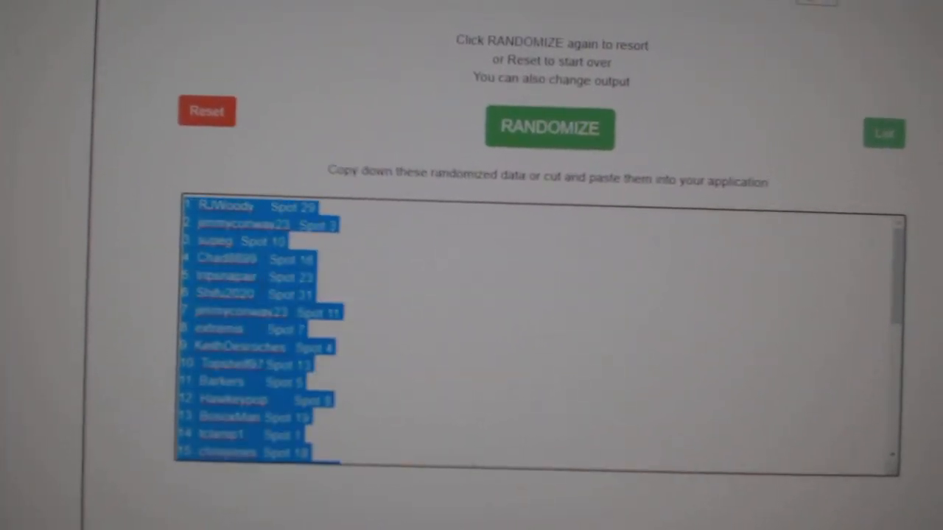
left_click(548, 130)
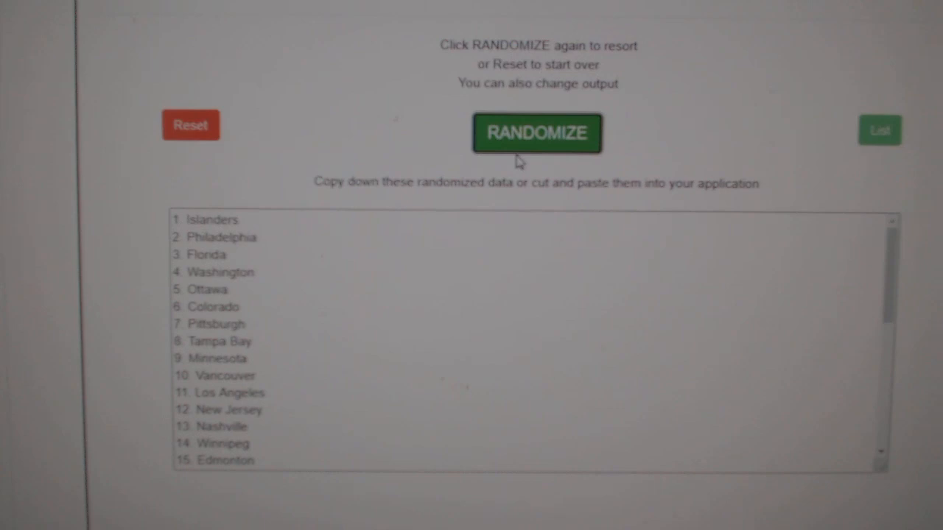
- Shuffle the hockey team names and select the entire randomized list
left_click(536, 133)
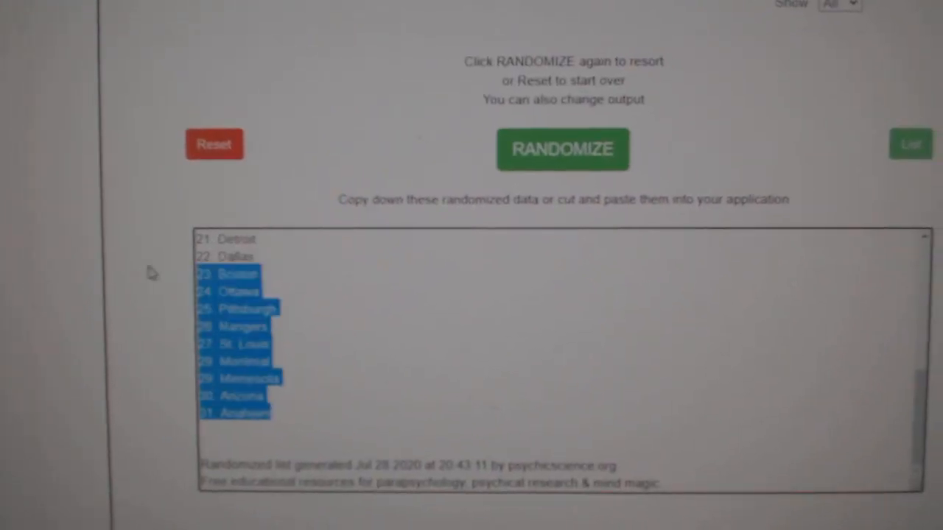
left_click(563, 149)
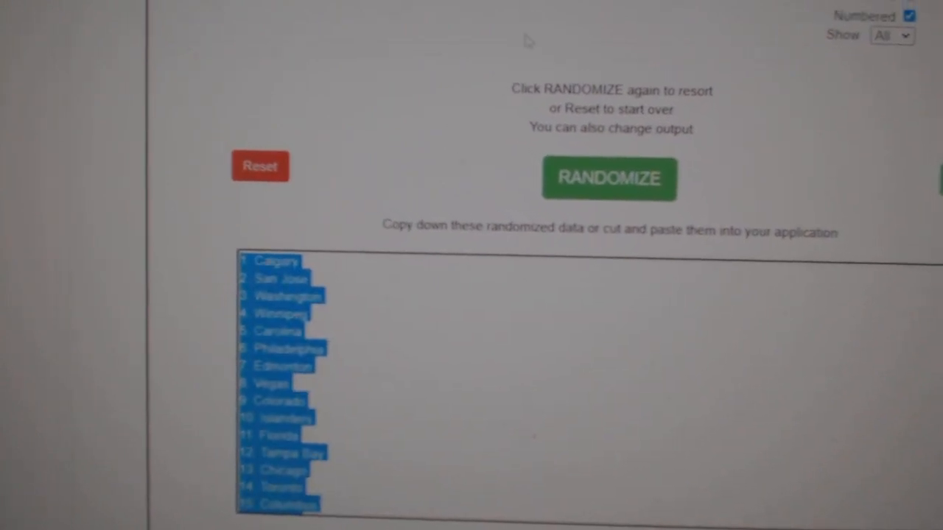